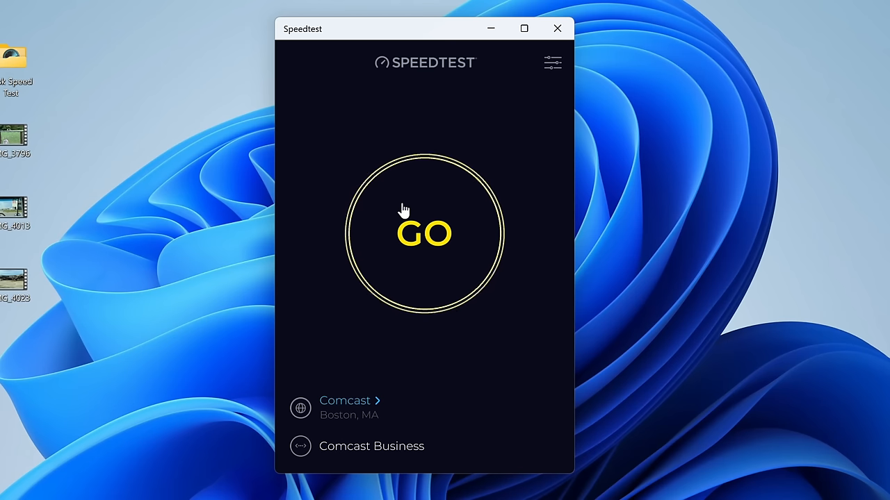
- Run a speed test on the wired connection against the Comcast Boston server
click(424, 233)
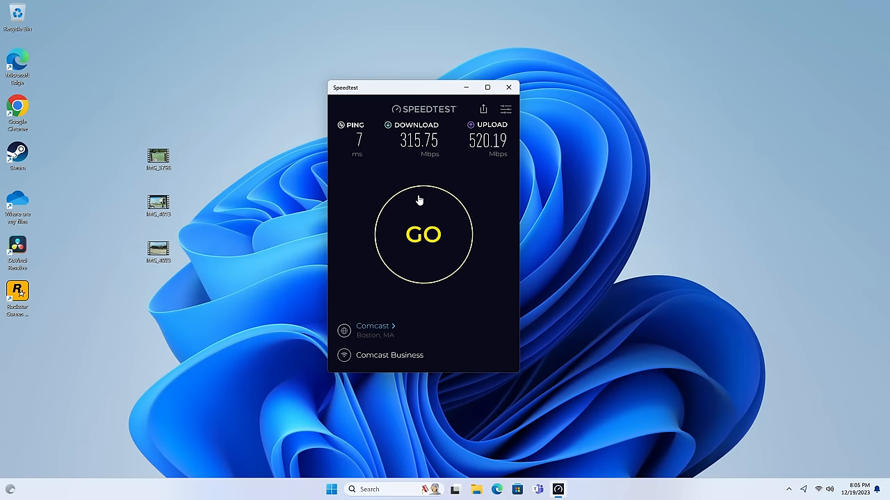
- Start a new speed test over Wi-Fi, clearing the previous 315.75 Mbps results
click(423, 234)
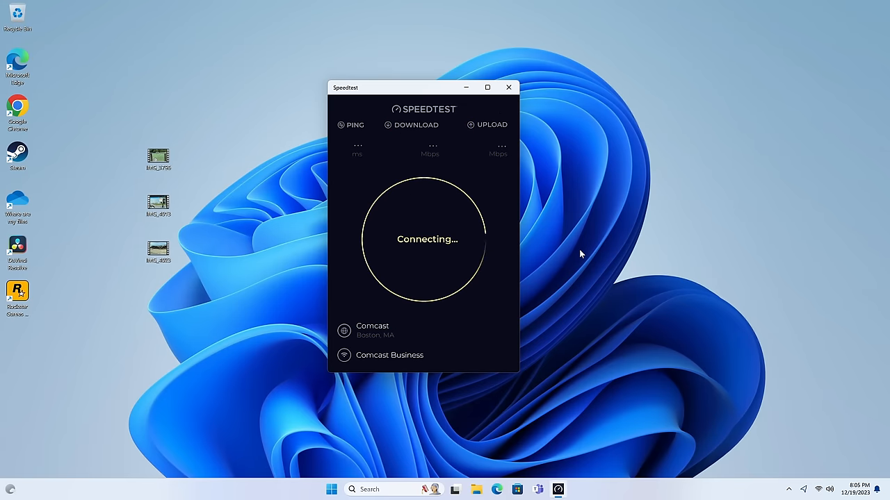